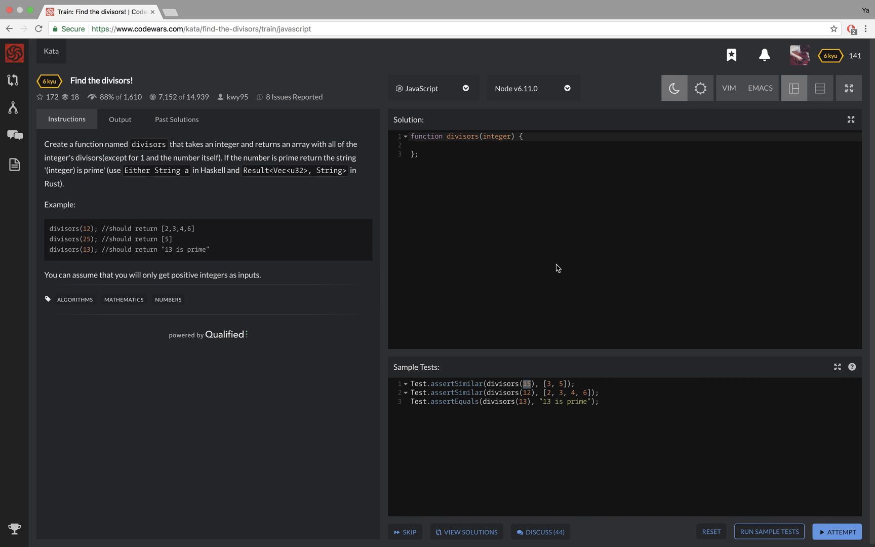
{"action": "mouse_move", "coordinate": [585, 295]}
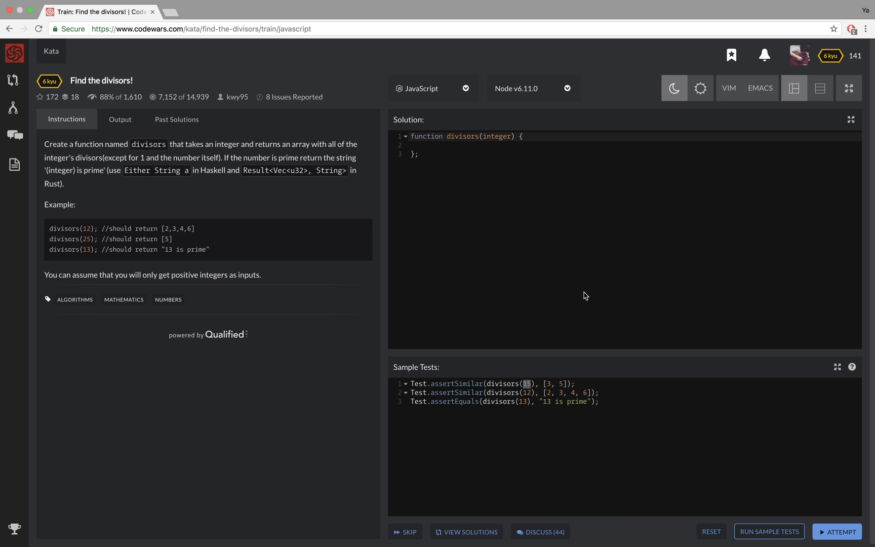
Declare const array = [] at the start of the divisors function.
{"action": "double_click", "coordinate": [562, 401]}
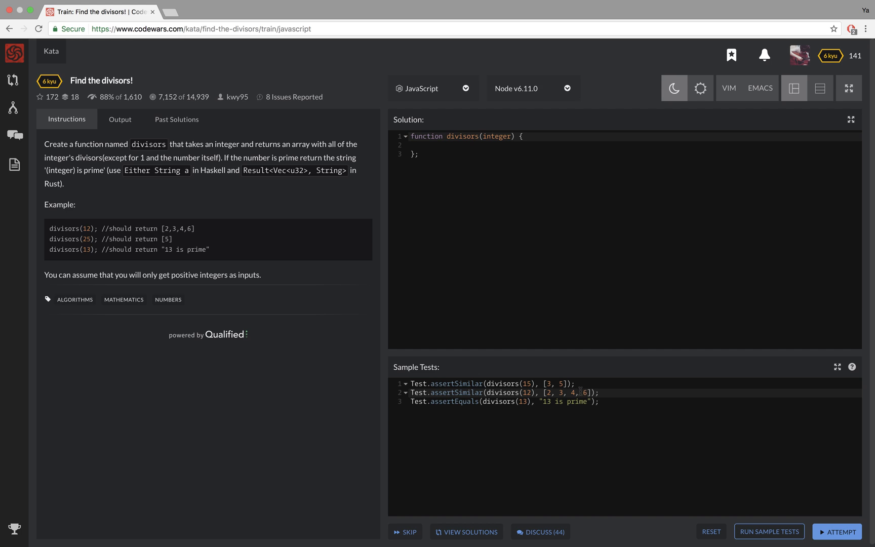
{"action": "mouse_move", "coordinate": [594, 260]}
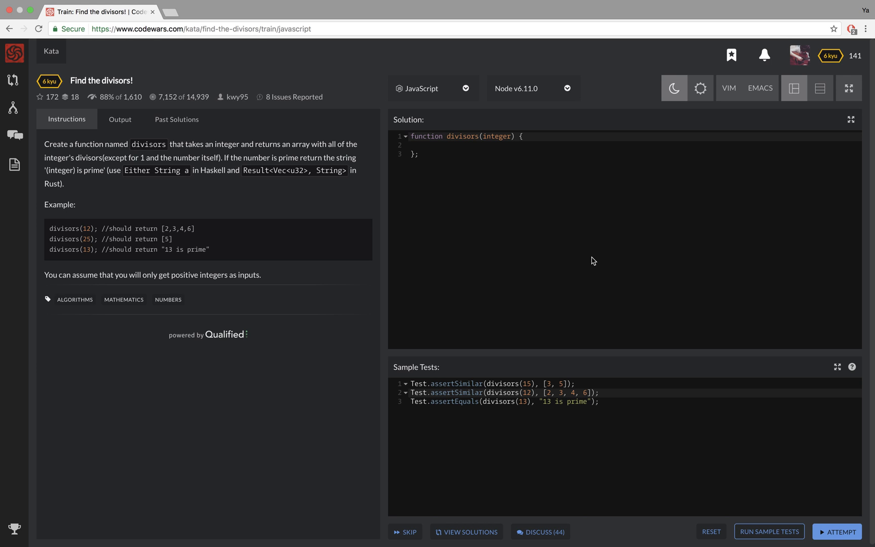
{"action": "mouse_move", "coordinate": [609, 380]}
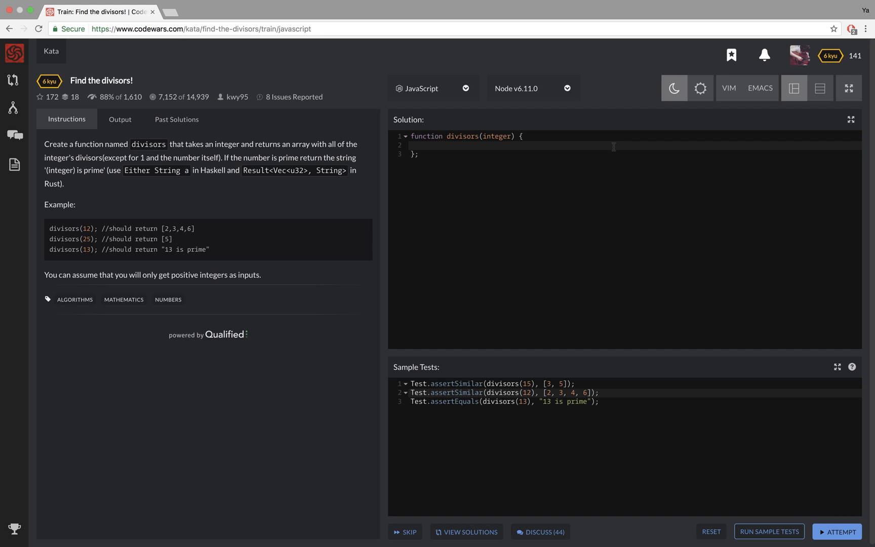
{"action": "type", "text": "cons"}
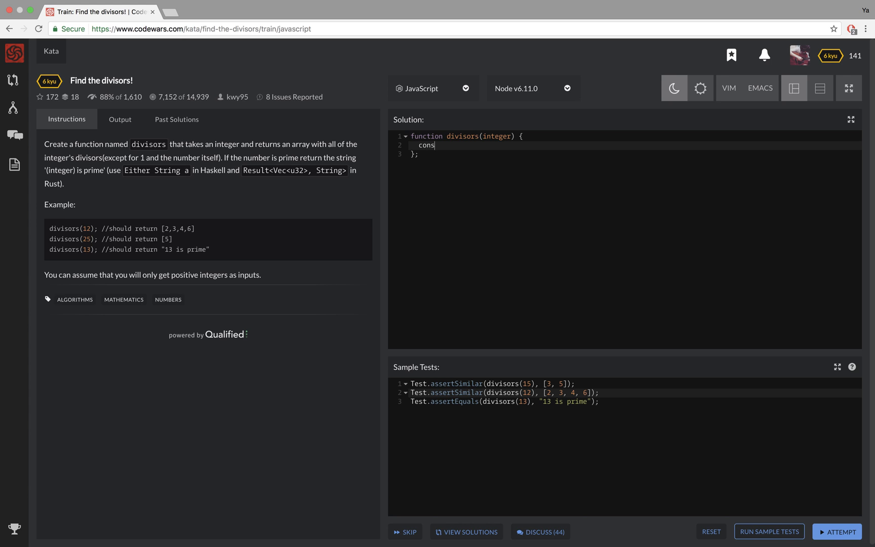
{"action": "type", "text": "t array"}
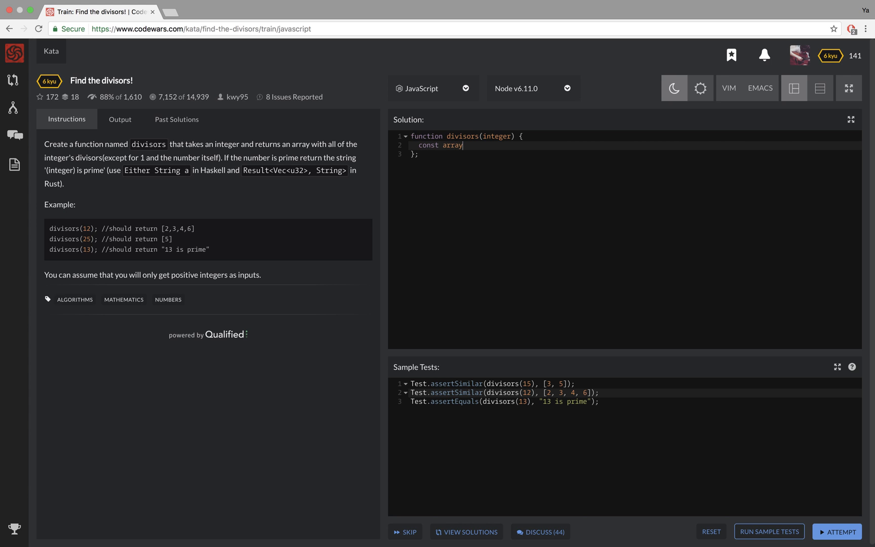
{"action": "type", "text": "= []"}
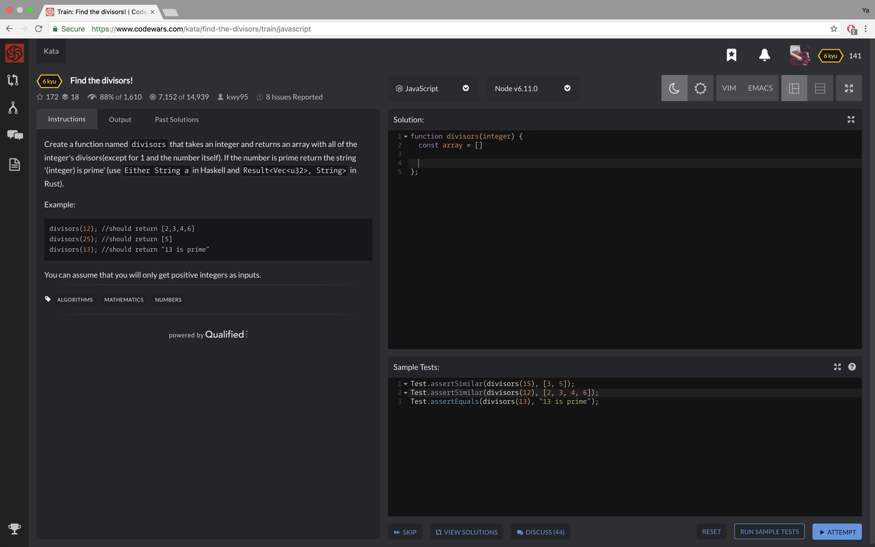
Add a for loop running let i = 2 while i < integer with an empty body.
{"action": "type", "text": "for ("}
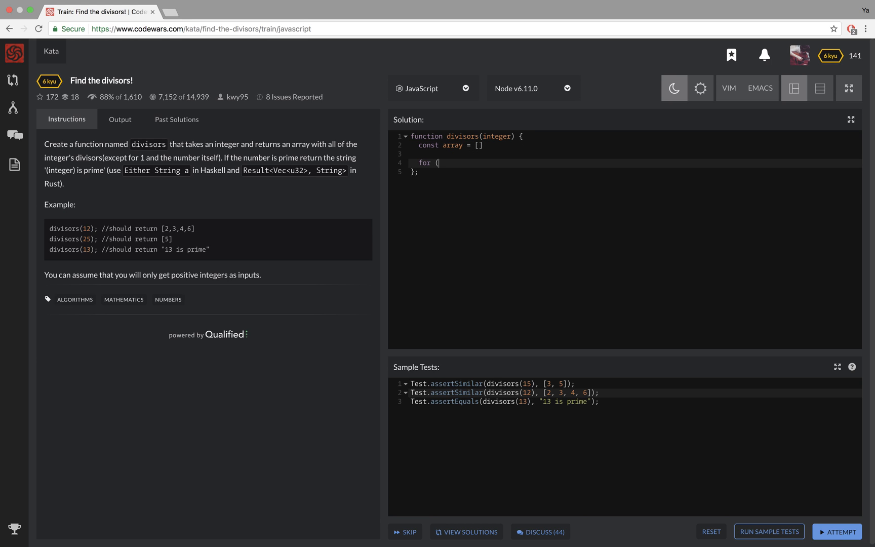
{"action": "type", "text": ")}"}
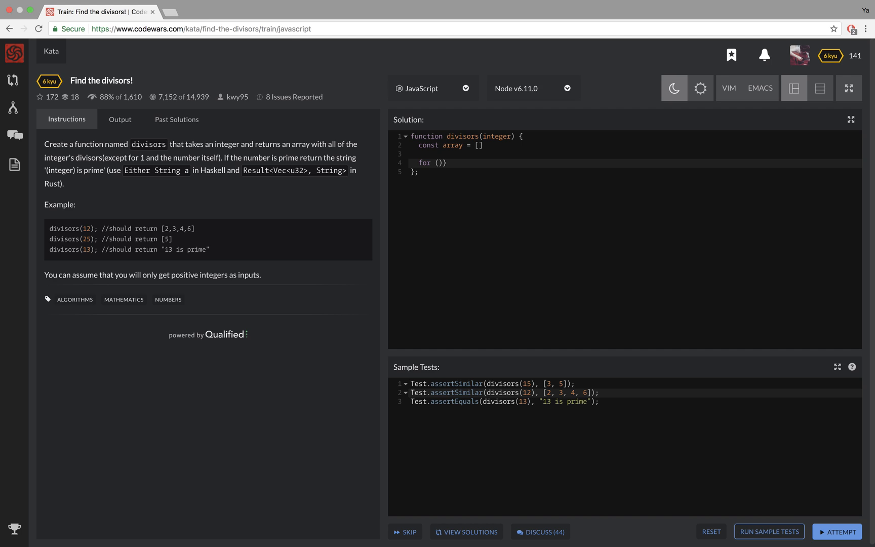
{"action": "type", "text": "{}"}
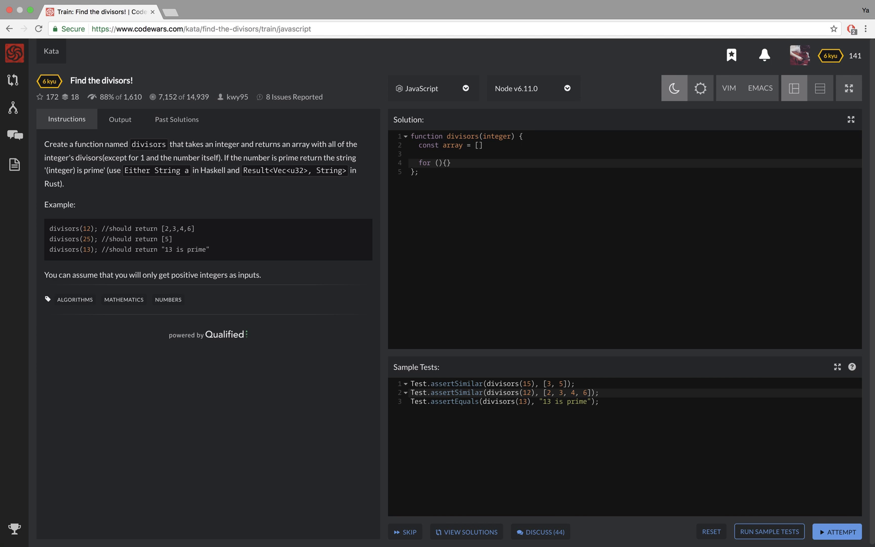
{"action": "type", "text": "let i ="}
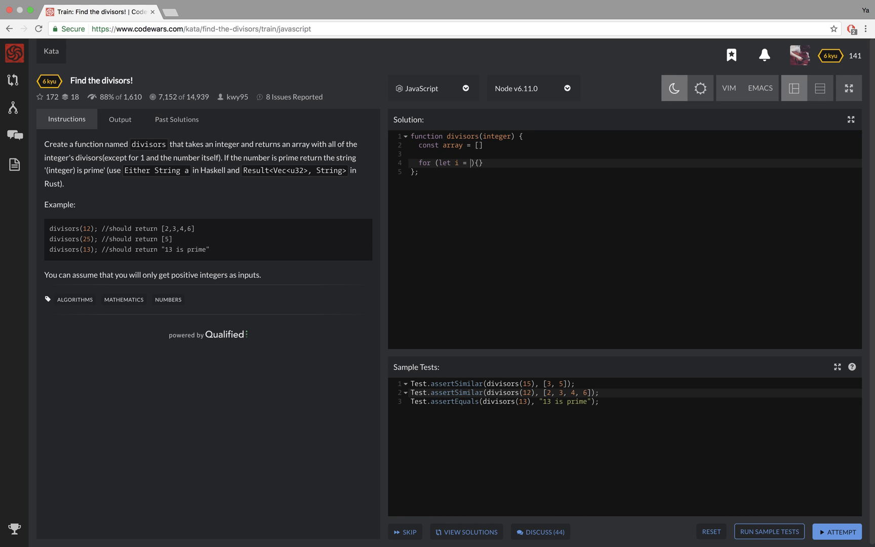
{"action": "type", "text": "2;"}
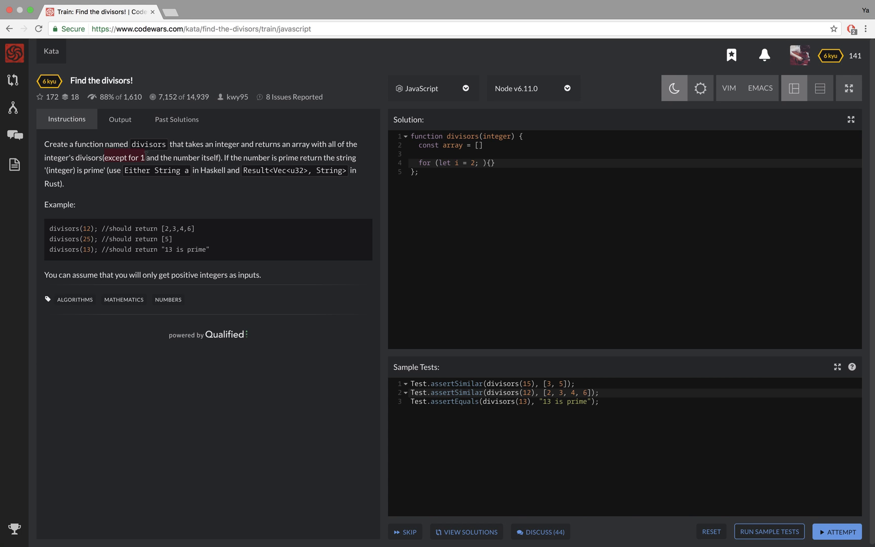
{"action": "mouse_move", "coordinate": [483, 187]}
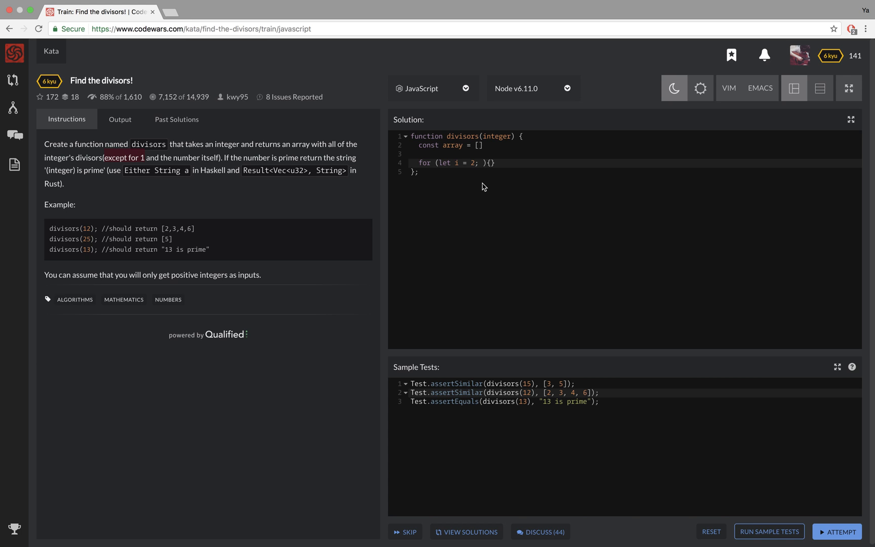
{"action": "type", "text": "i<"}
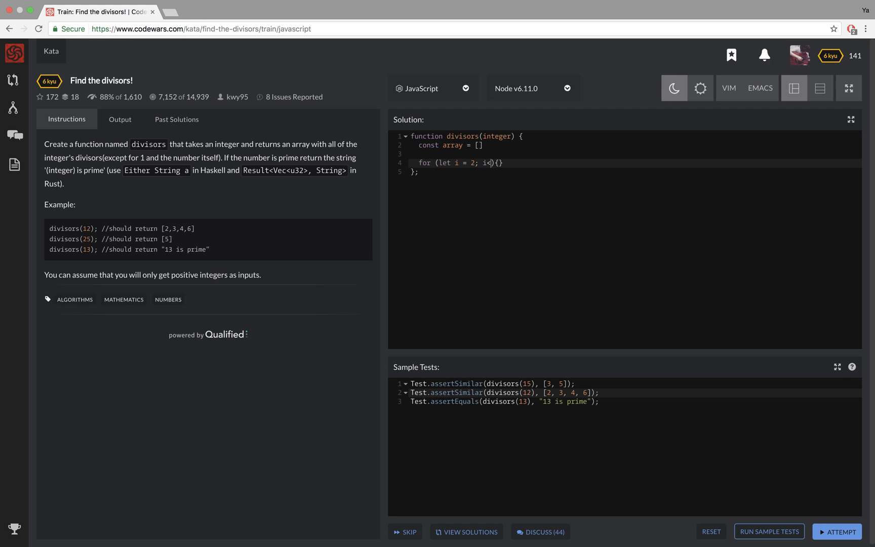
{"action": "type", "text": "i"}
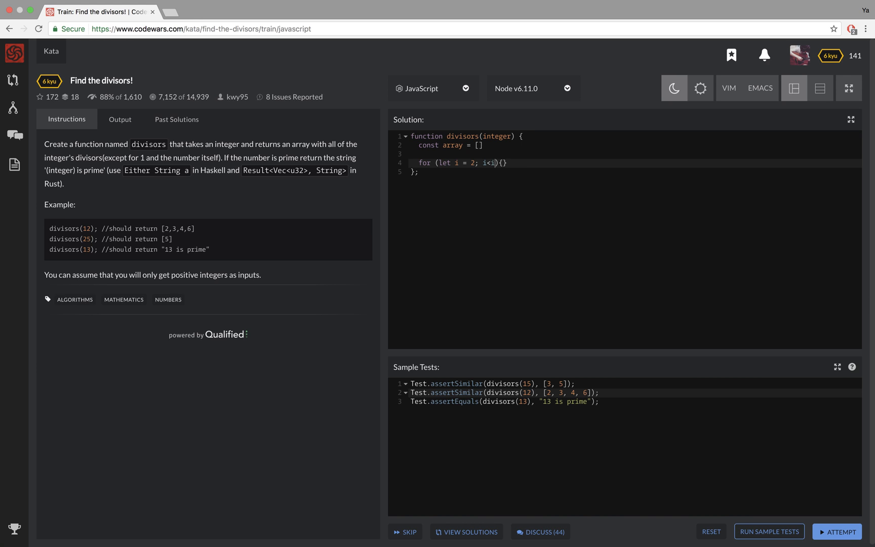
{"action": "type", "text": "nteger"}
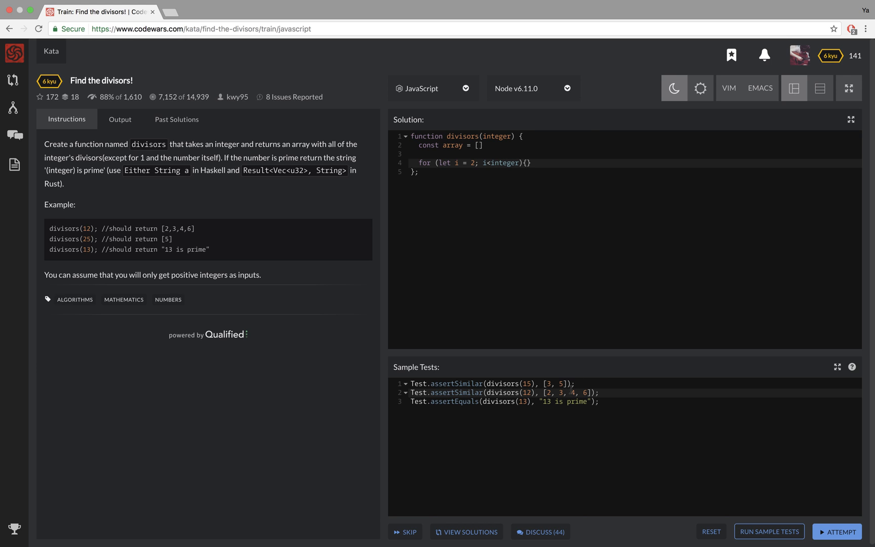
{"action": "type", "text": ")"}
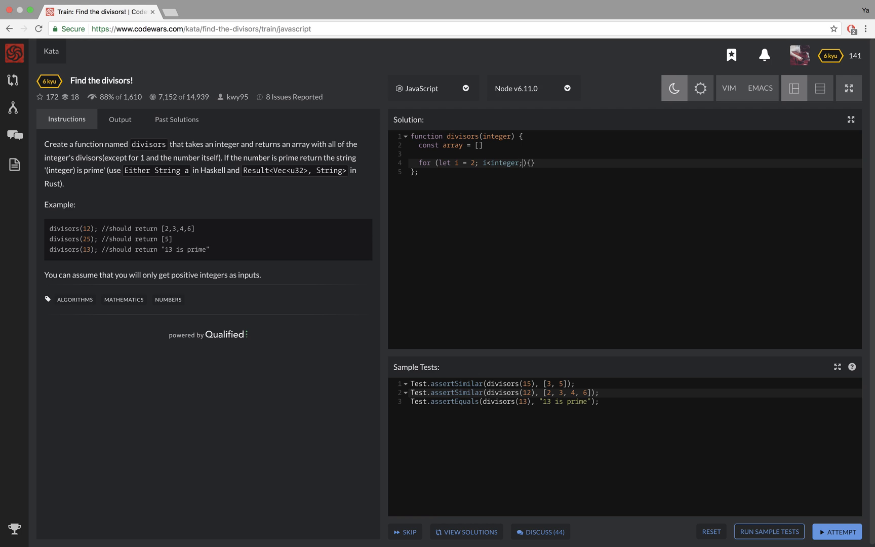
{"action": "type", "text": "i++"}
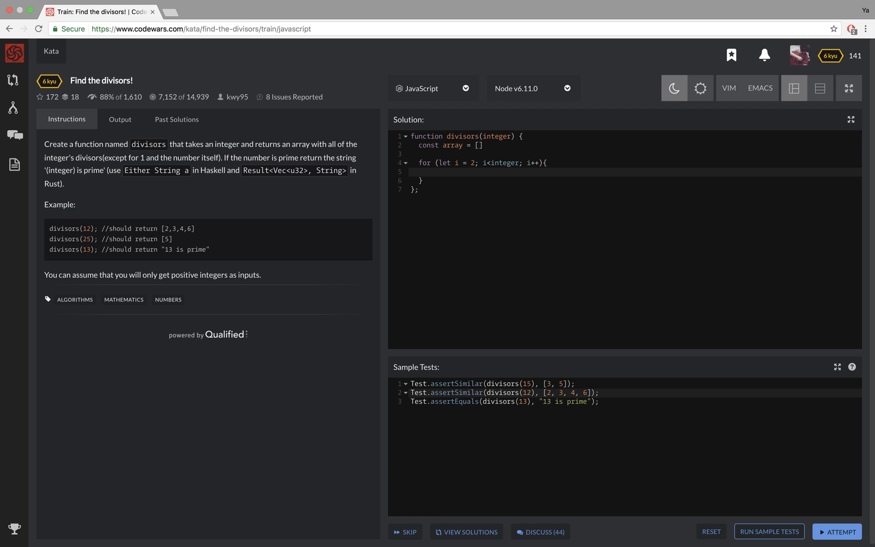
{"action": "left_click", "coordinate": [427, 172]}
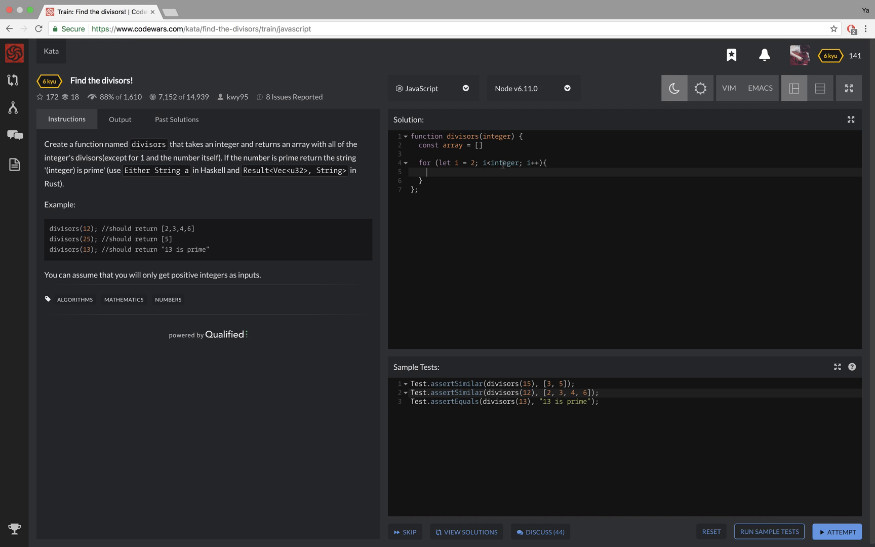
{"action": "mouse_move", "coordinate": [528, 152]}
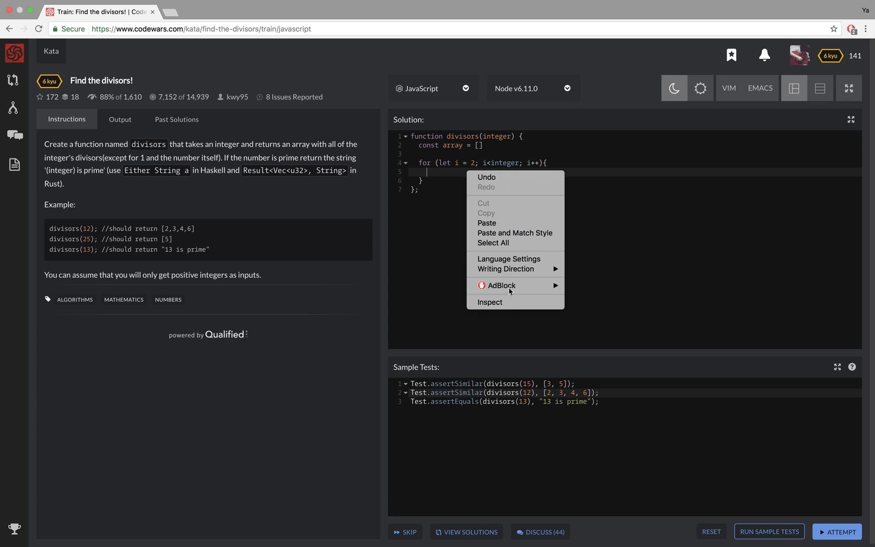
In the DevTools console evaluate 10/5, 10%5 and 12%5 to check division remainders.
{"action": "left_click", "coordinate": [489, 302]}
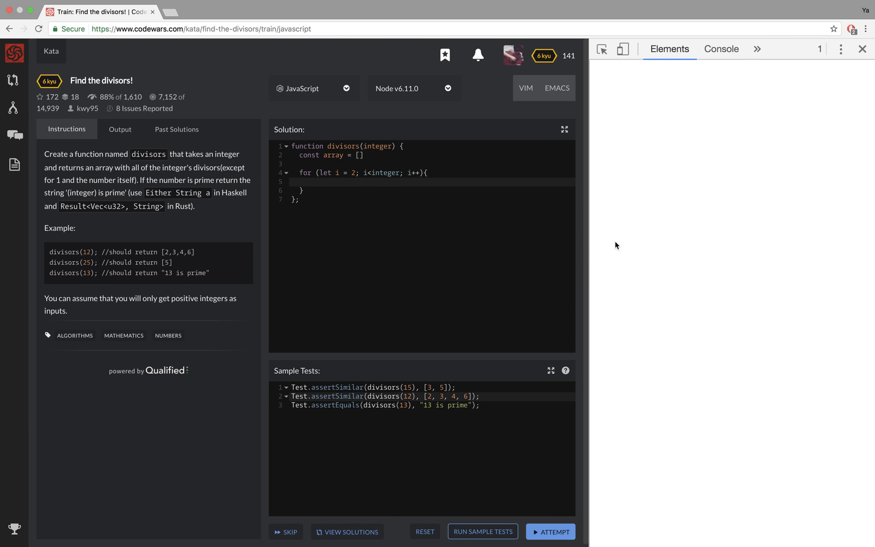
{"action": "left_click", "coordinate": [720, 49]}
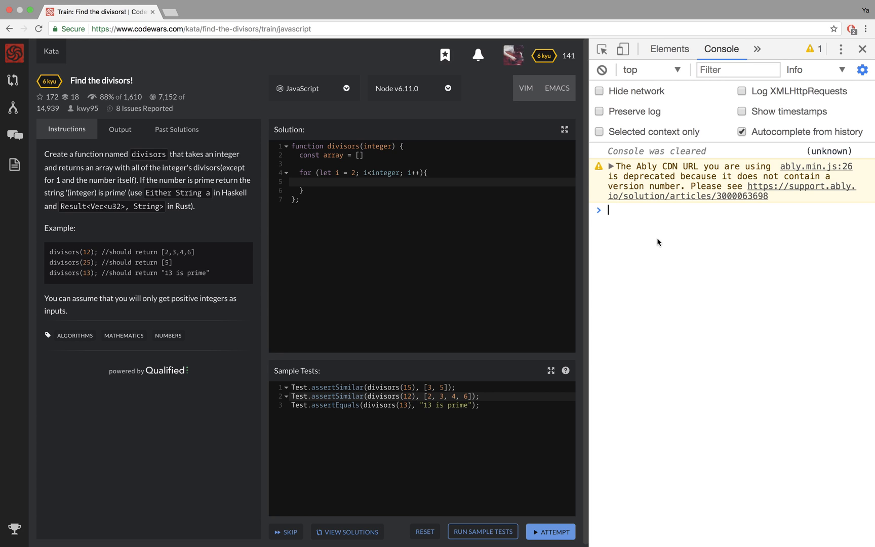
{"action": "type", "text": "10%2"}
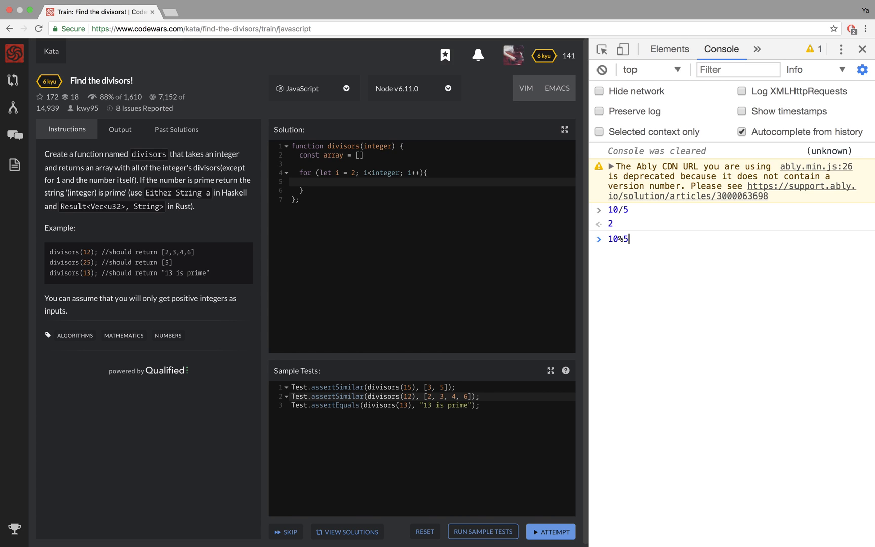
{"action": "key", "text": "Return"}
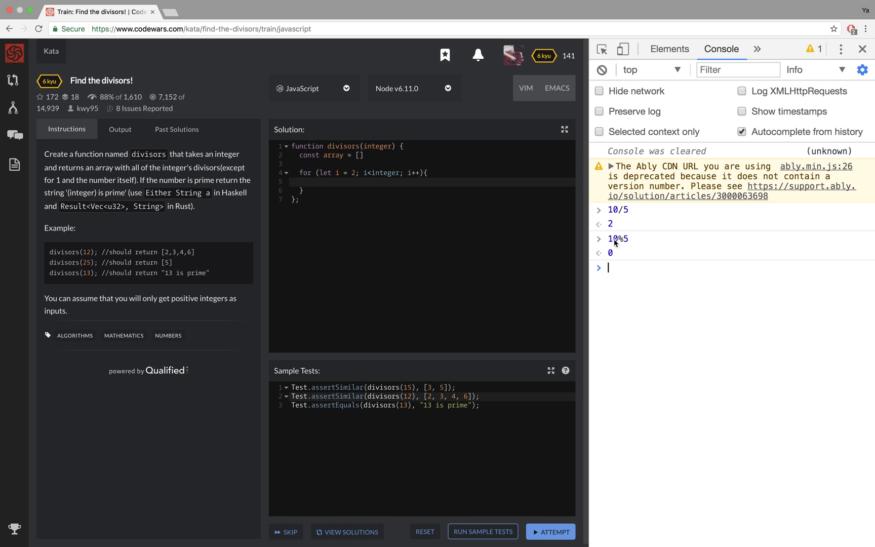
{"action": "mouse_move", "coordinate": [631, 245]}
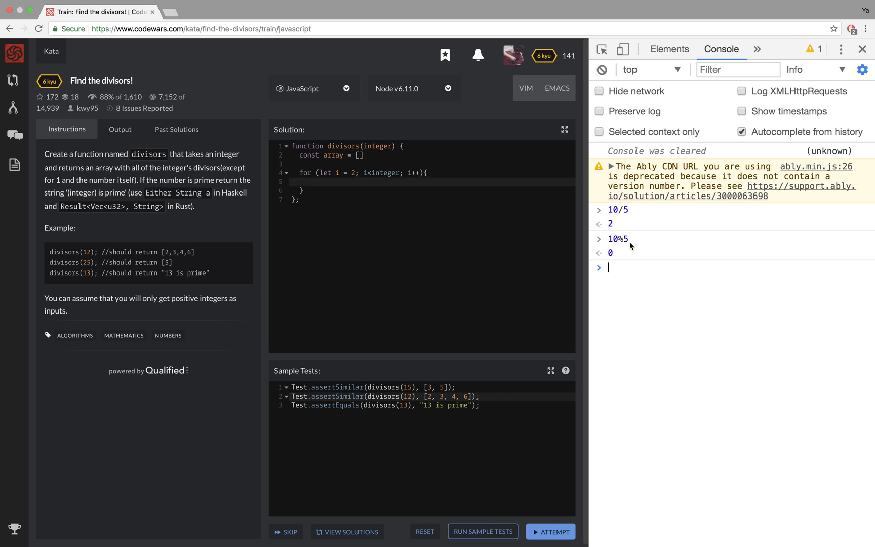
{"action": "type", "text": "12%5"}
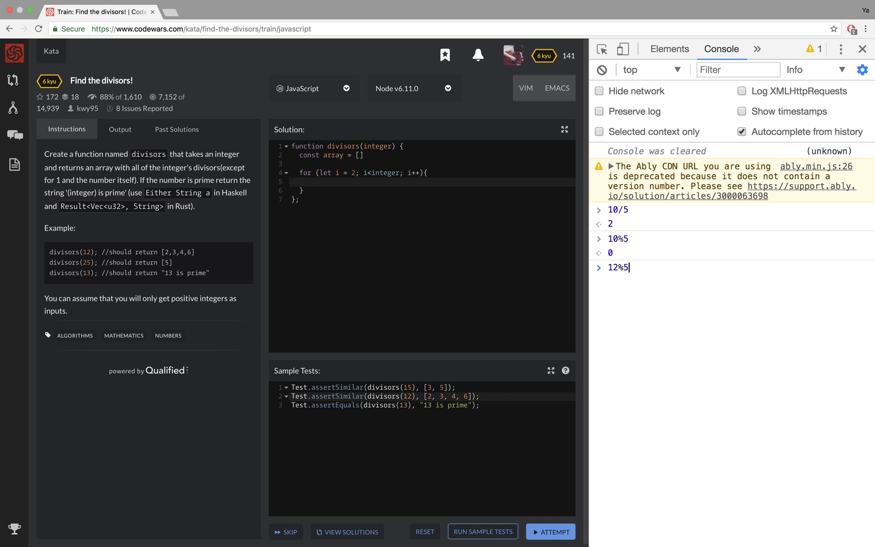
{"action": "key", "text": "Return"}
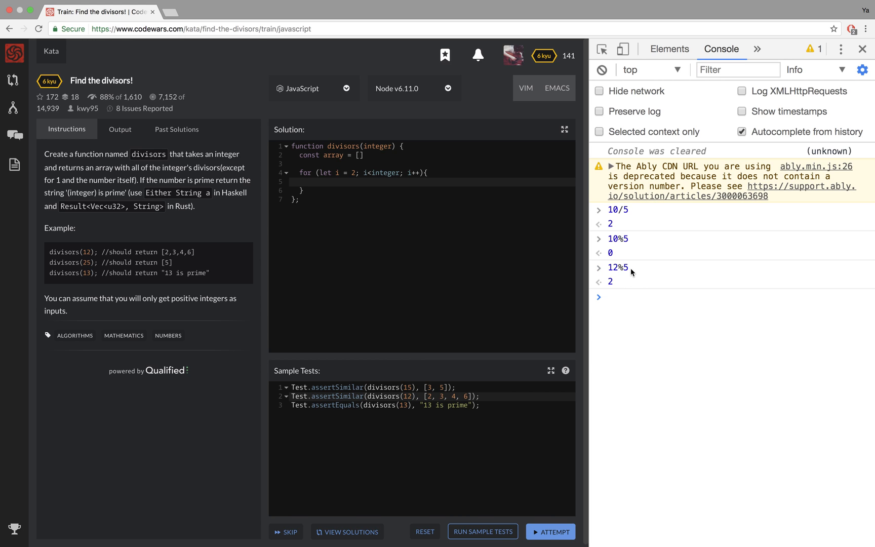
{"action": "mouse_move", "coordinate": [611, 282]}
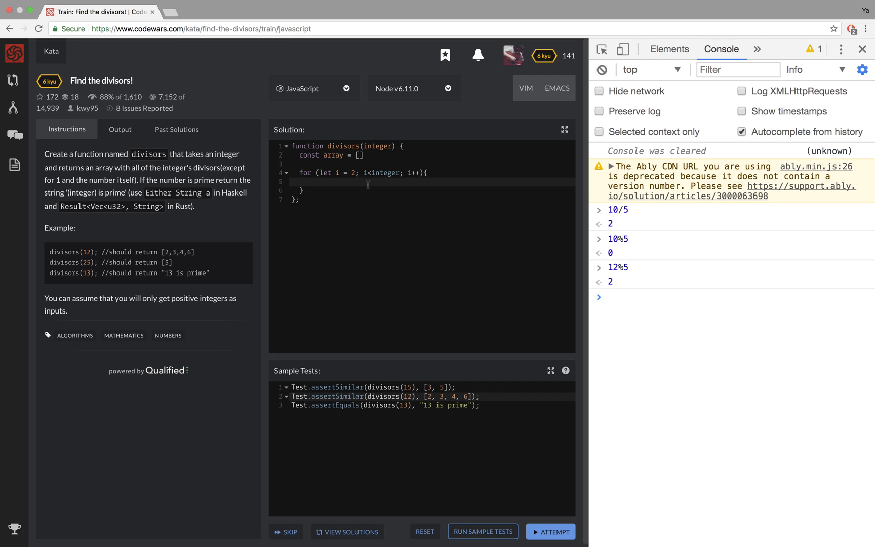
{"action": "mouse_move", "coordinate": [457, 245]}
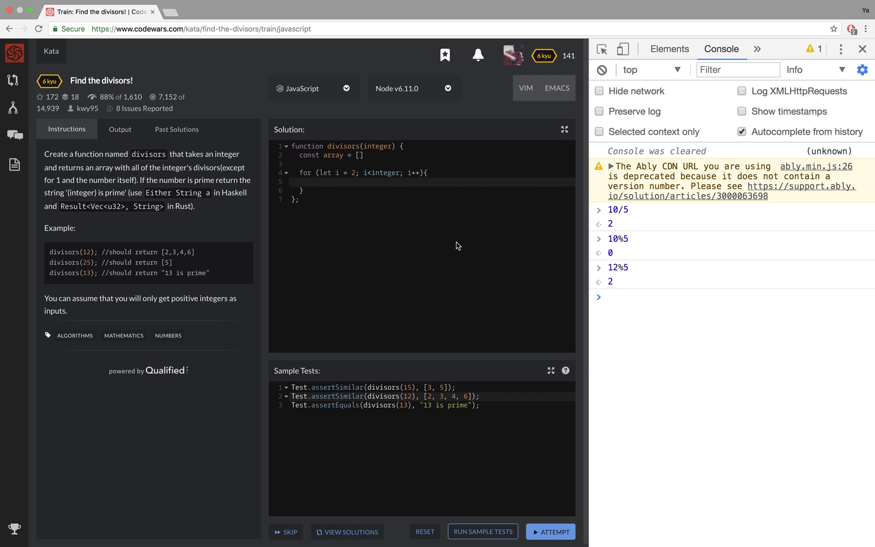
Write the divisor check Number.isInteger(integer/i) inside the loop body.
{"action": "type", "text": "integer"}
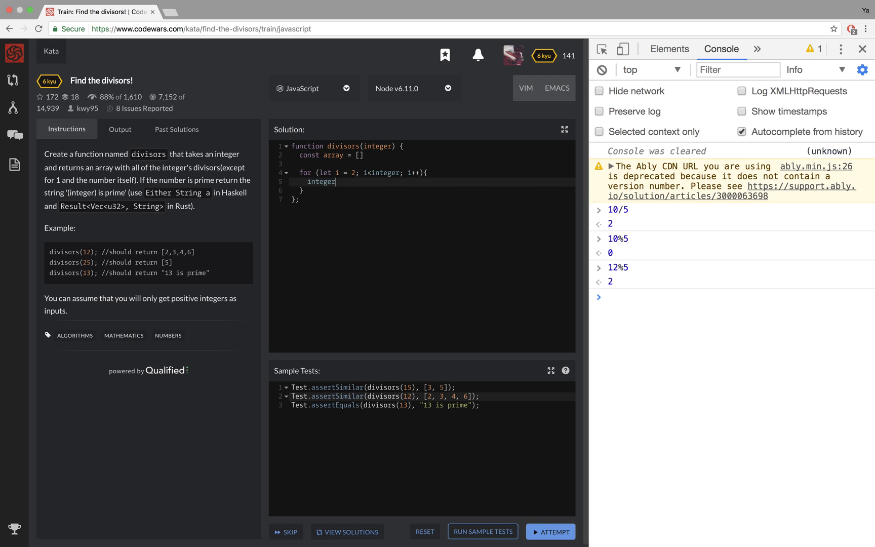
{"action": "type", "text": "%"}
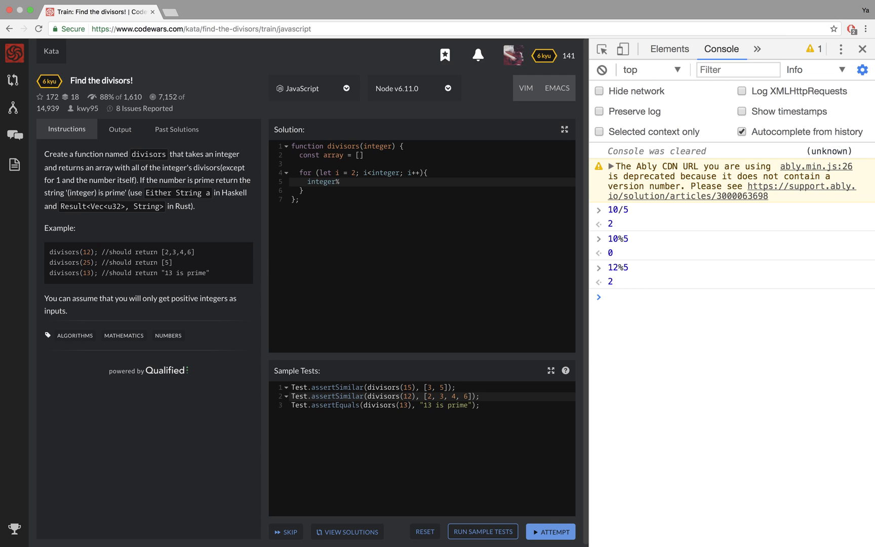
{"action": "type", "text": "i"}
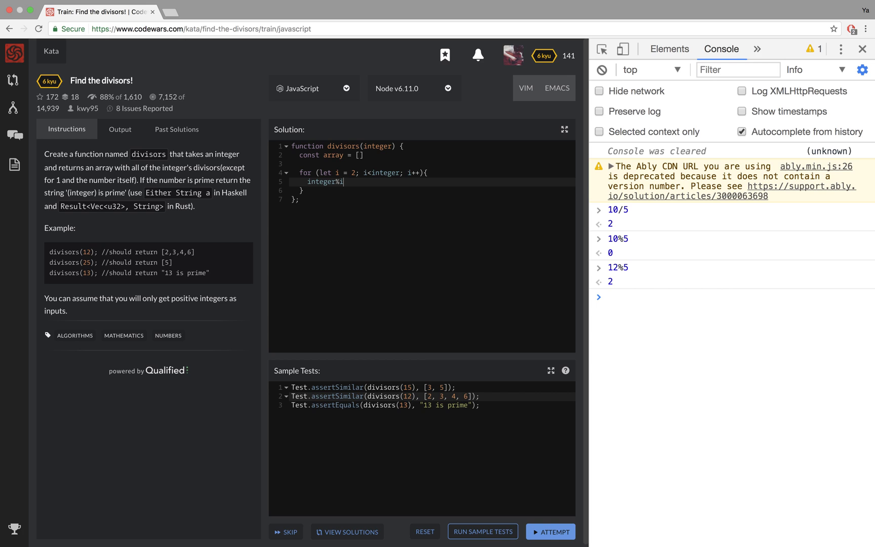
{"action": "type", "text": "===0"}
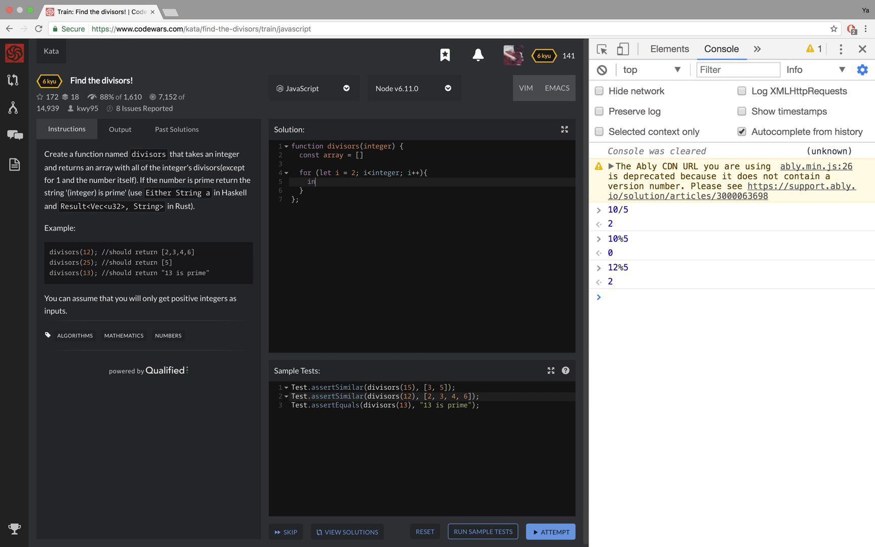
{"action": "type", "text": "Num"}
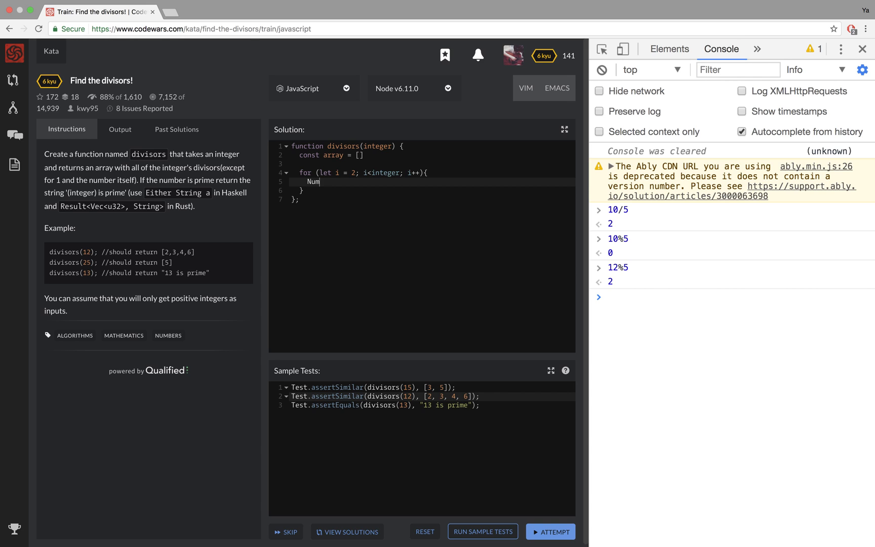
{"action": "type", "text": "ber"}
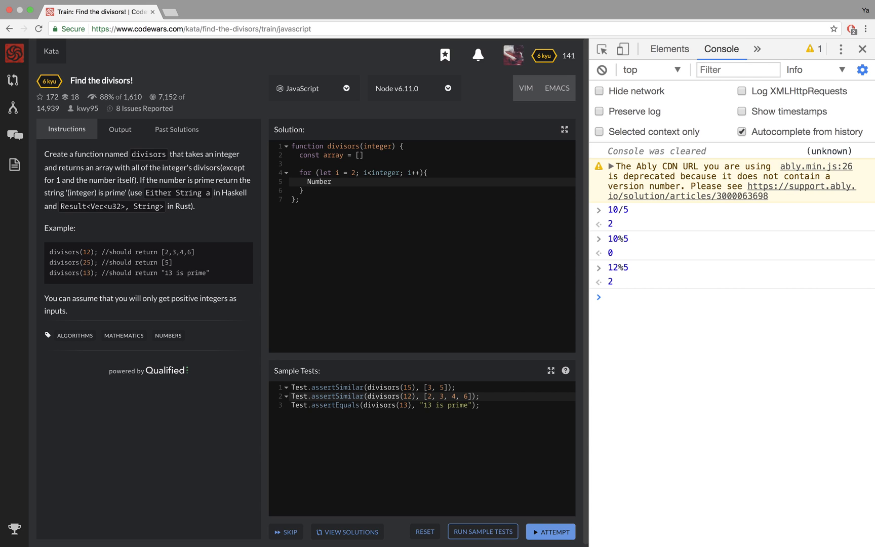
{"action": "type", "text": ".isi"}
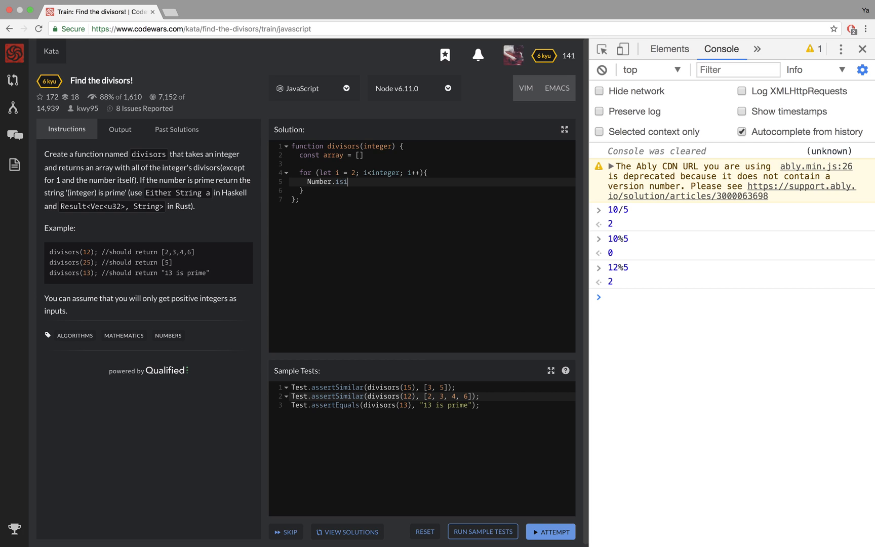
{"action": "type", "text": "nteger("}
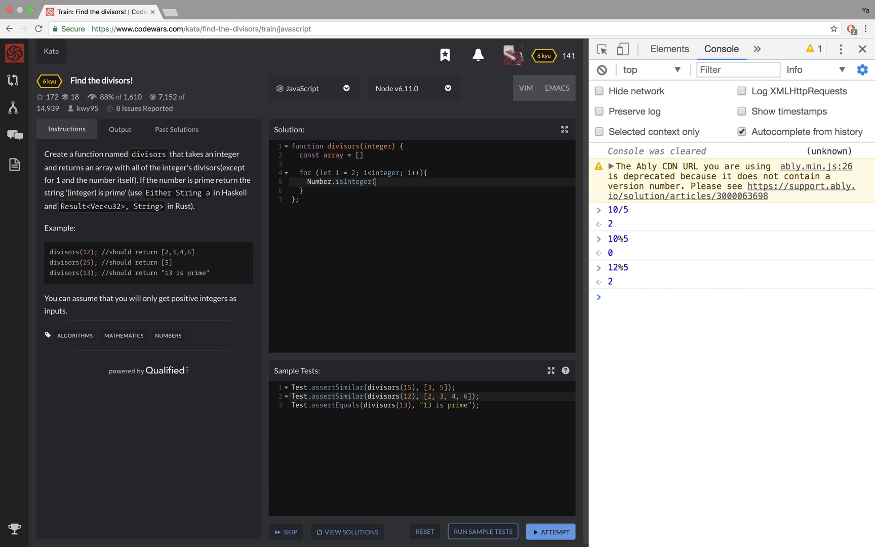
{"action": "type", "text": "i)"}
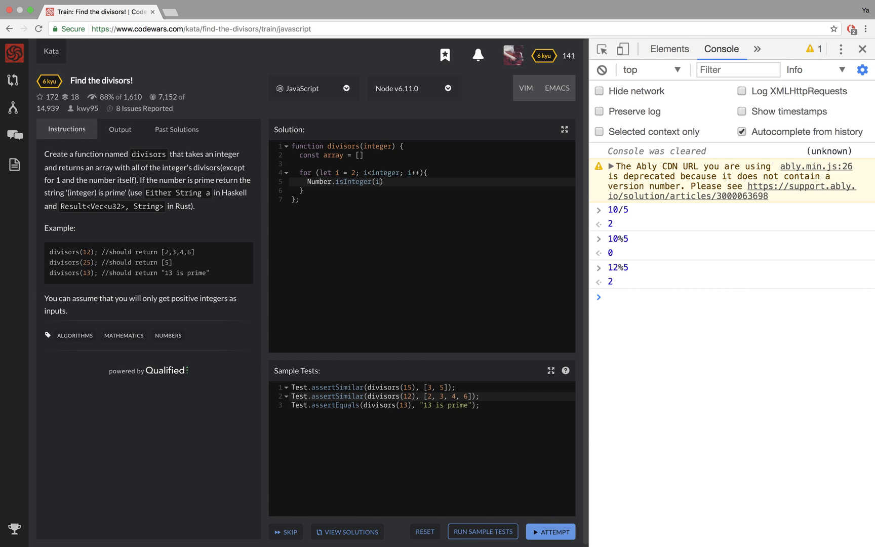
{"action": "type", "text": "integer/i"}
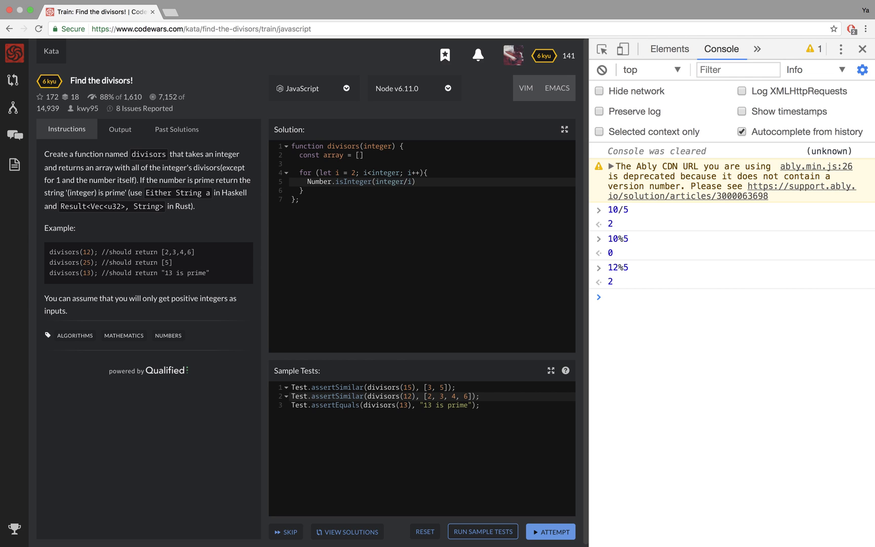
Chain && array.push(i) so each whole-number divisor is collected.
{"action": "type", "text": "&&"}
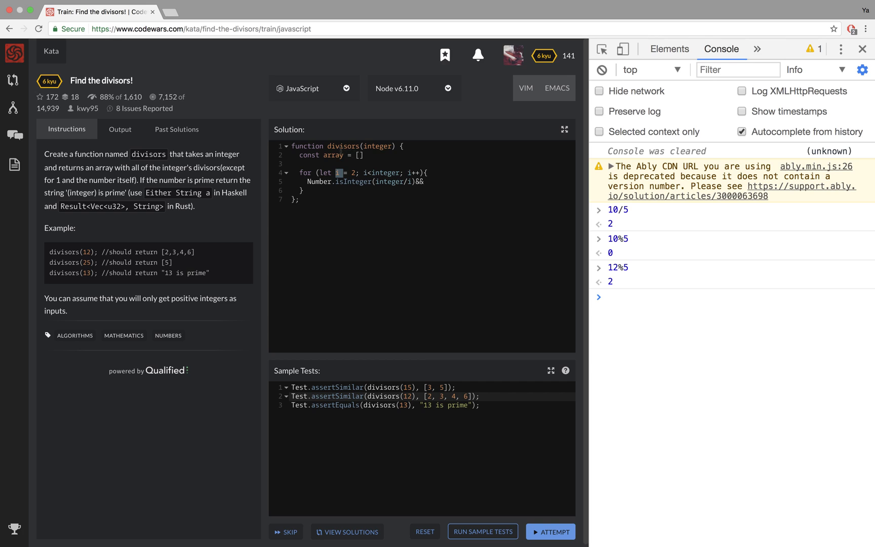
{"action": "left_click", "coordinate": [432, 181]}
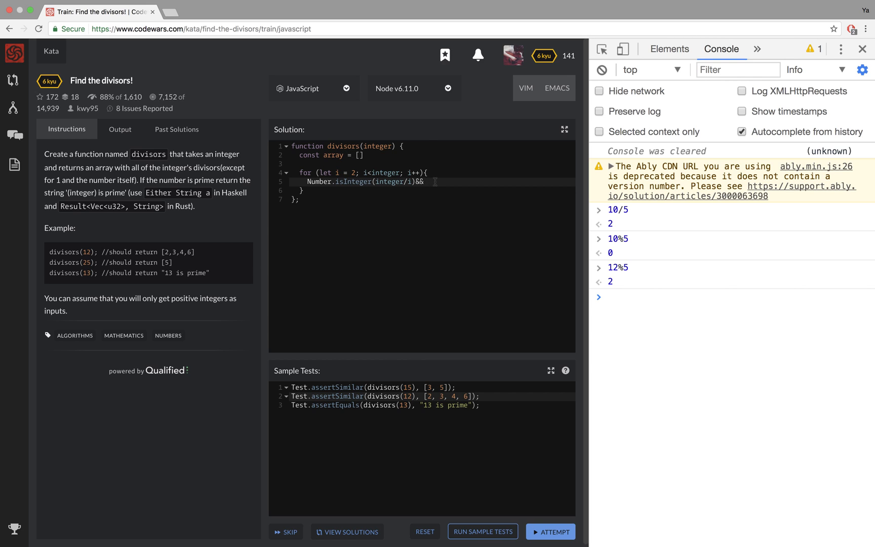
{"action": "type", "text": "array.pu"}
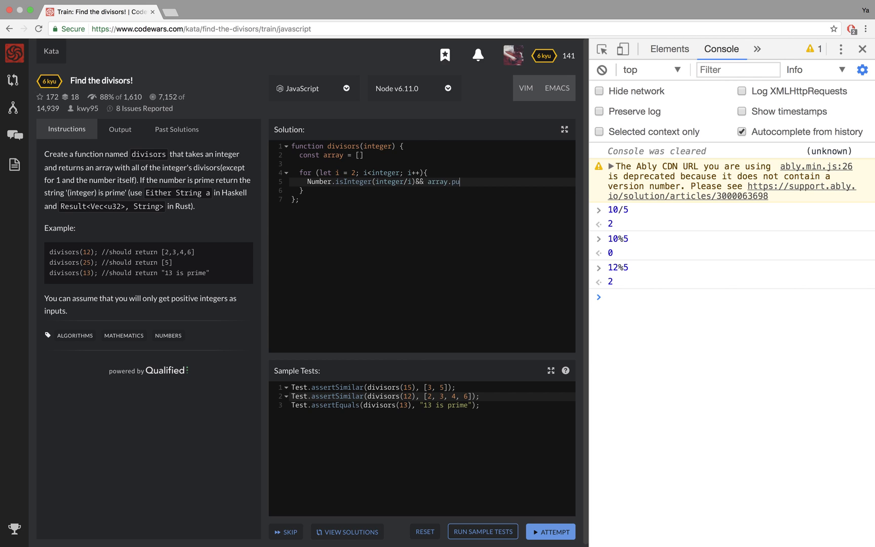
{"action": "type", "text": "sh(i"}
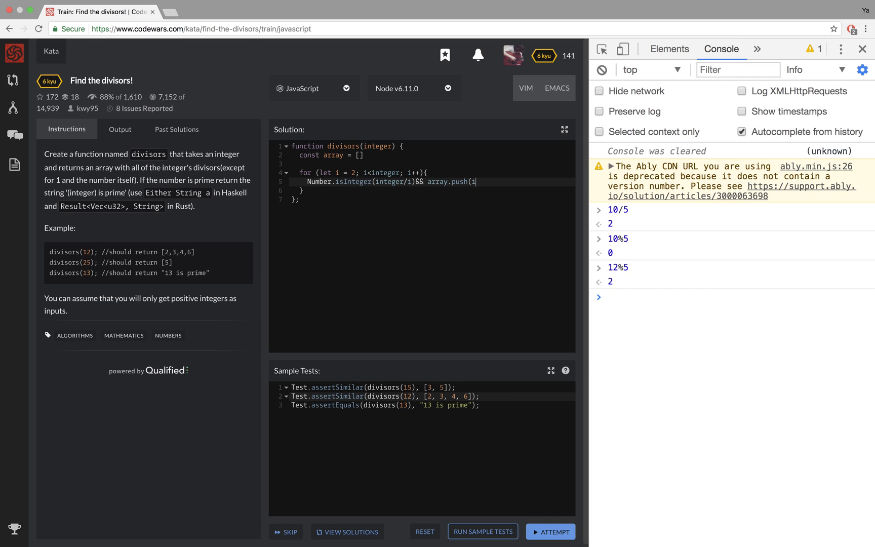
{"action": "type", "text": ")"}
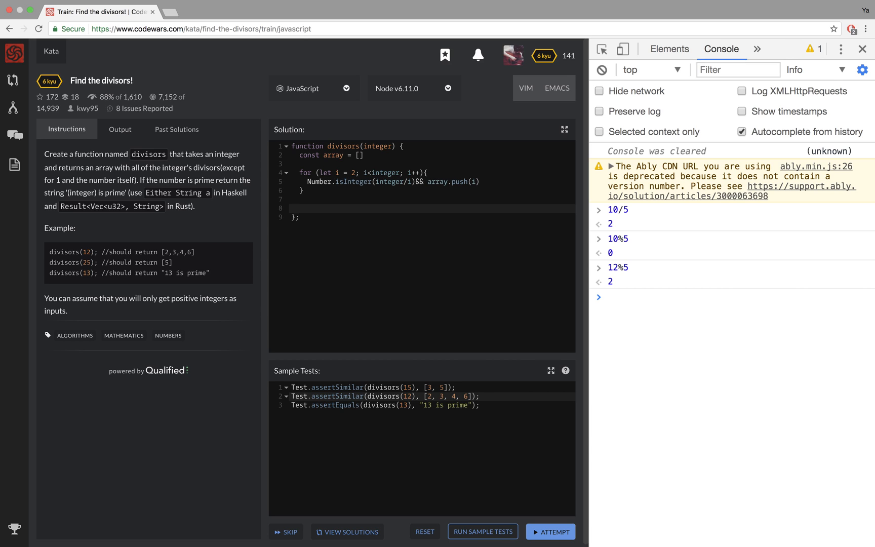
After the loop add an if block checking array.length === 0.
{"action": "type", "text": "if(){"}
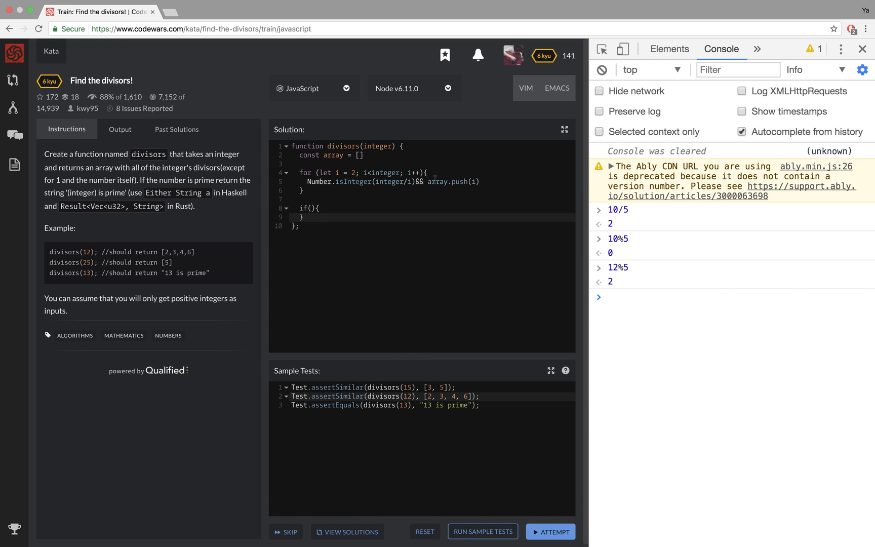
{"action": "left_click", "coordinate": [359, 155]}
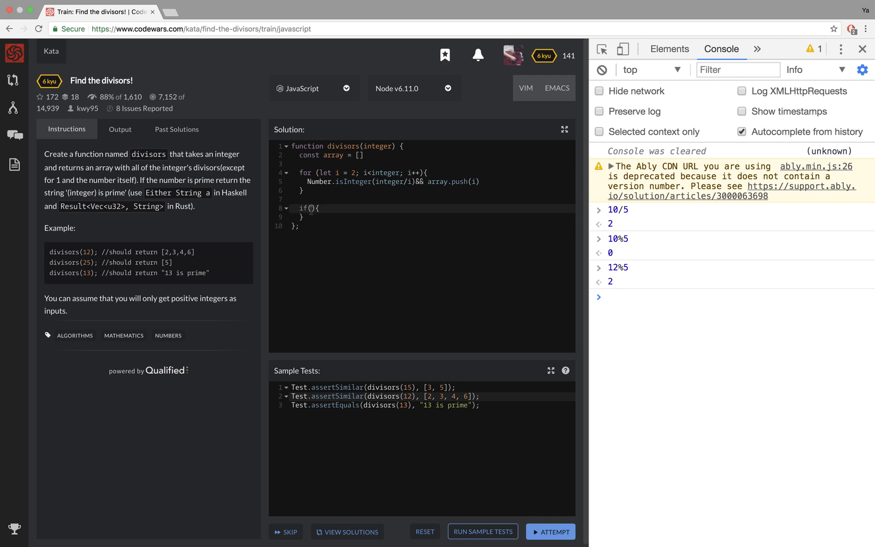
{"action": "type", "text": "array.length"}
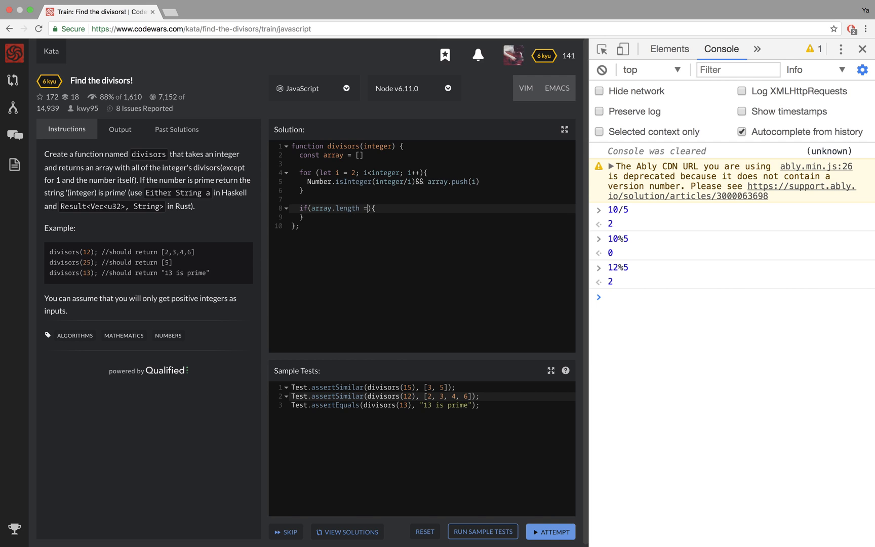
{"action": "type", "text": "== 0"}
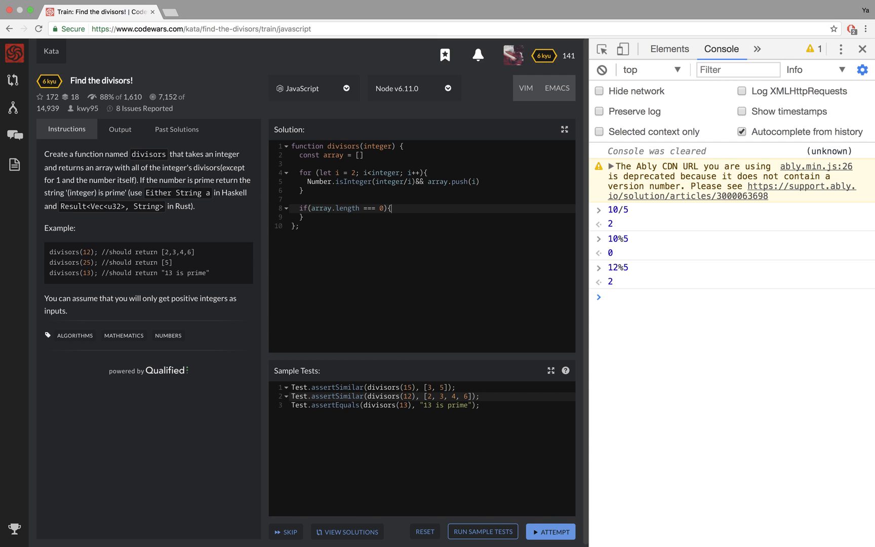
Return the template string `${integer} is prime` inside that if block.
{"action": "type", "text": "retun"}
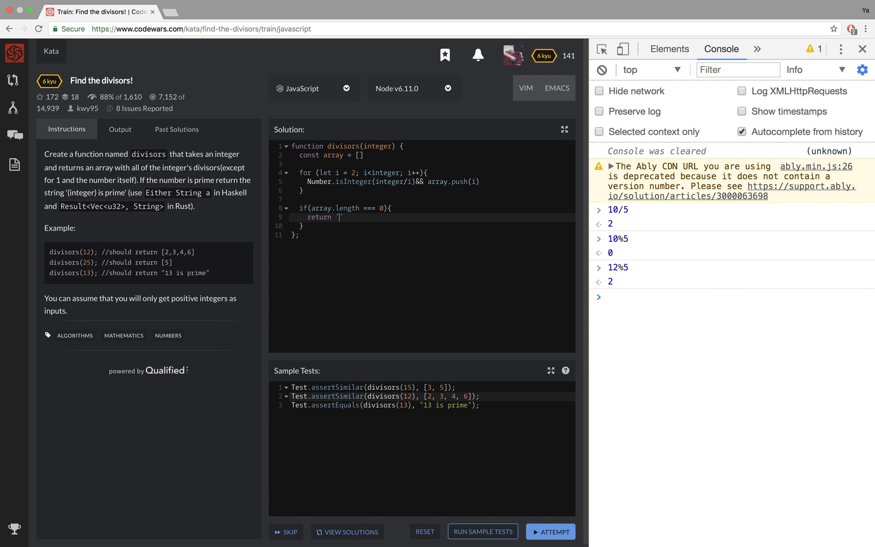
{"action": "type", "text": "${}"}
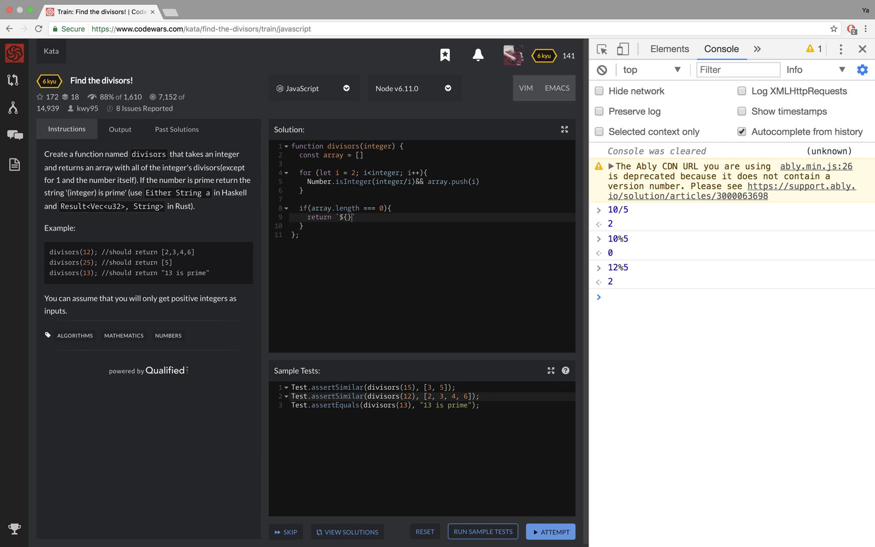
{"action": "type", "text": "integer"}
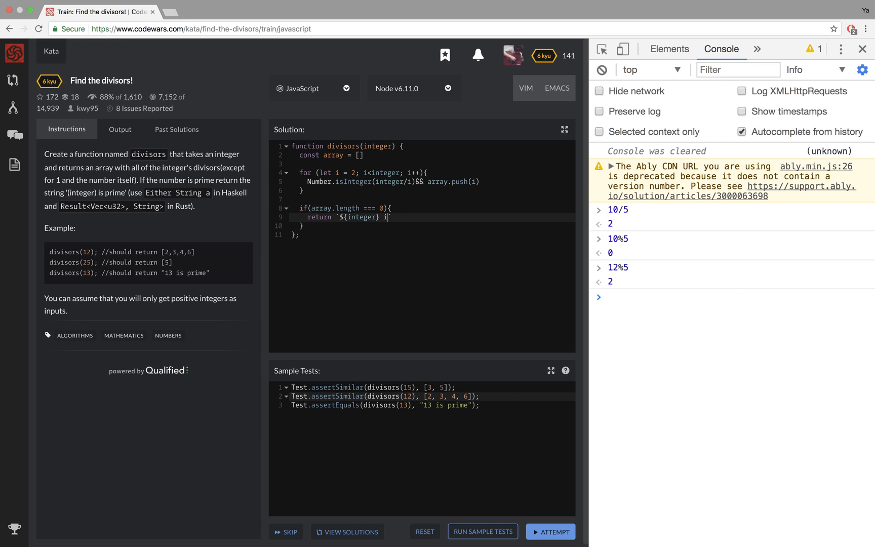
{"action": "type", "text": "is prime`"}
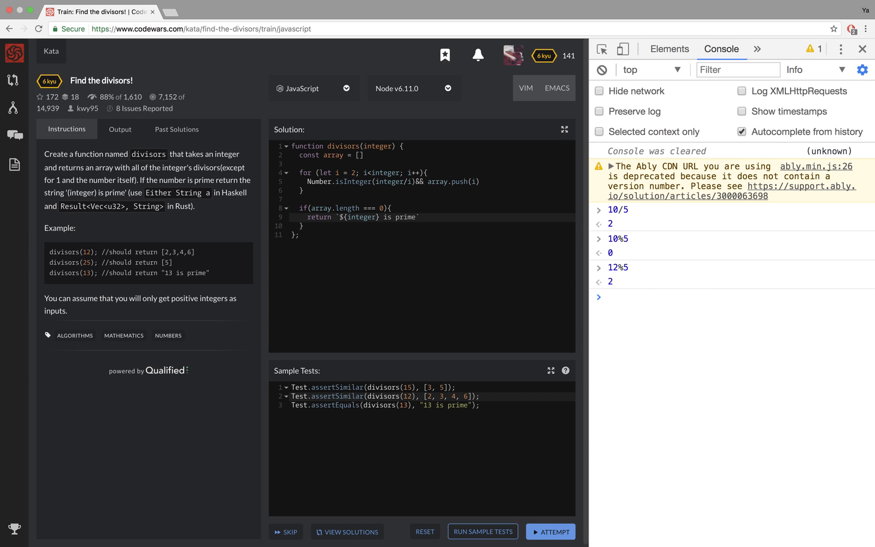
{"action": "double_click", "coordinate": [404, 217]}
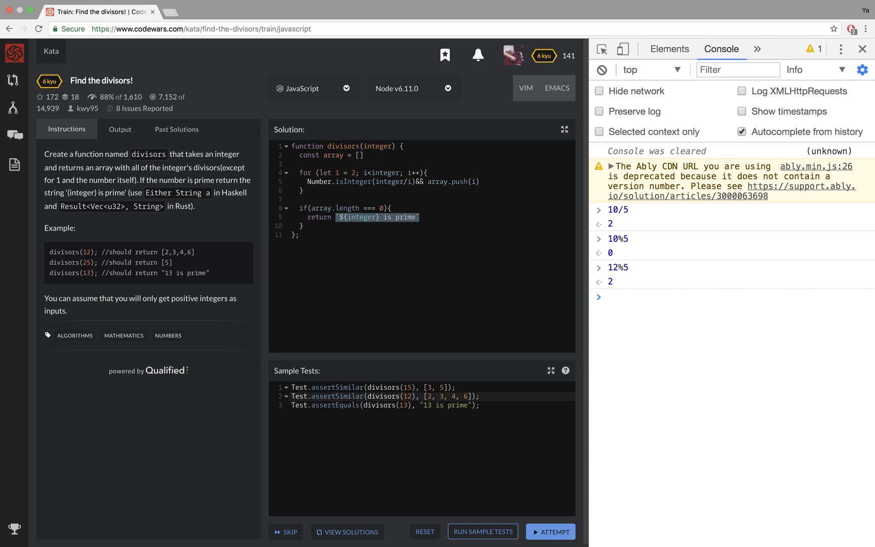
{"action": "key", "text": "Delete"}
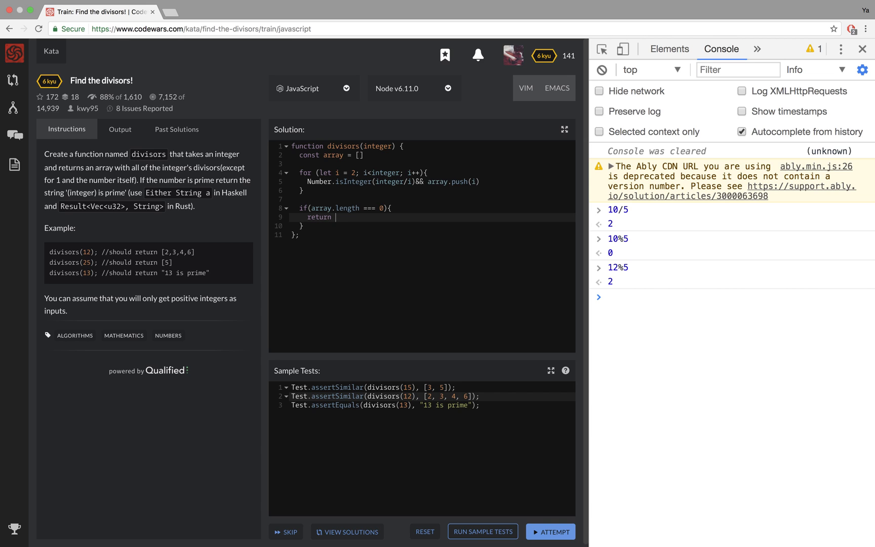
{"action": "type", "text": "integer"}
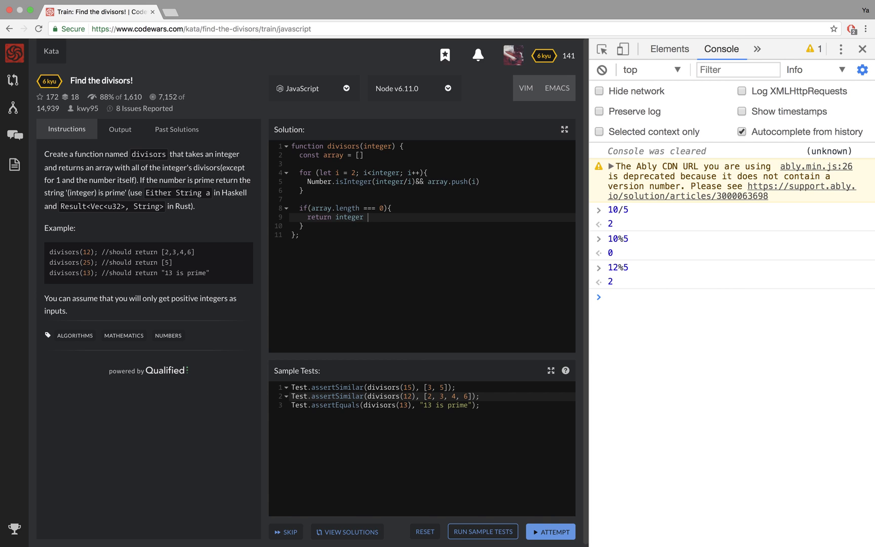
{"action": "type", "text": "+ \""}
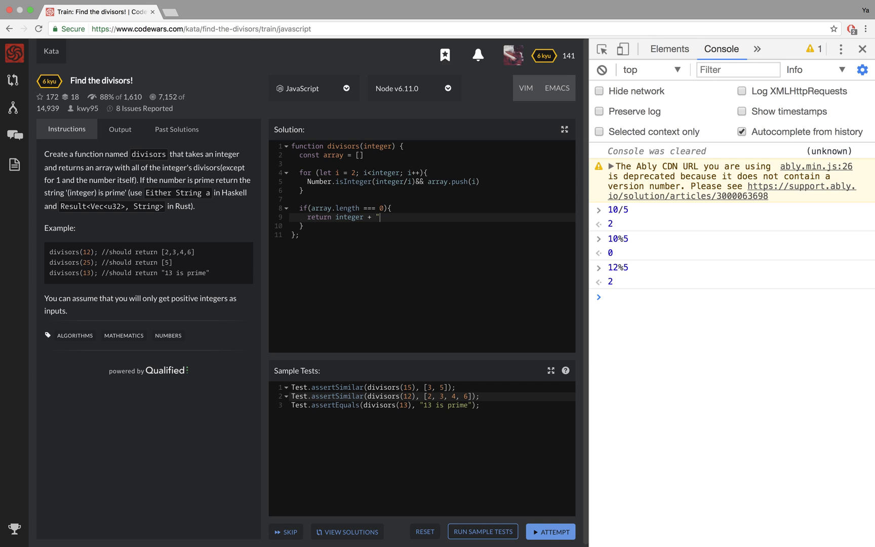
{"action": "type", "text": "is prime"}
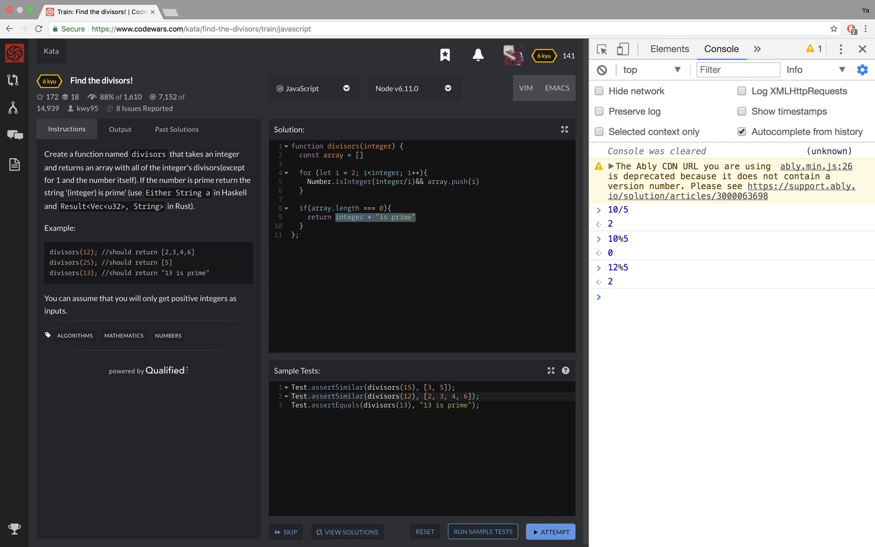
{"action": "type", "text": "`${integer} is prime`"}
{"action": "type", "text": "else{"}
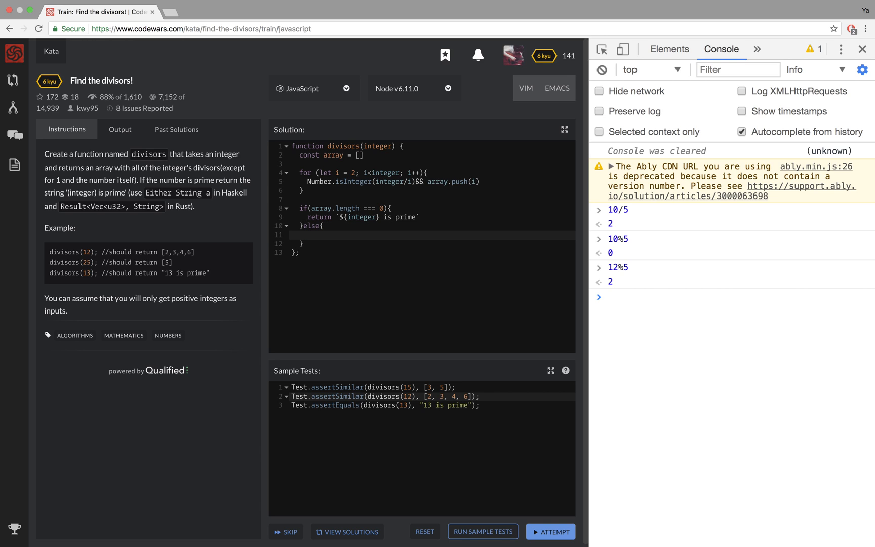
Make the else branch return array and close the developer console.
{"action": "left_click", "coordinate": [300, 233]}
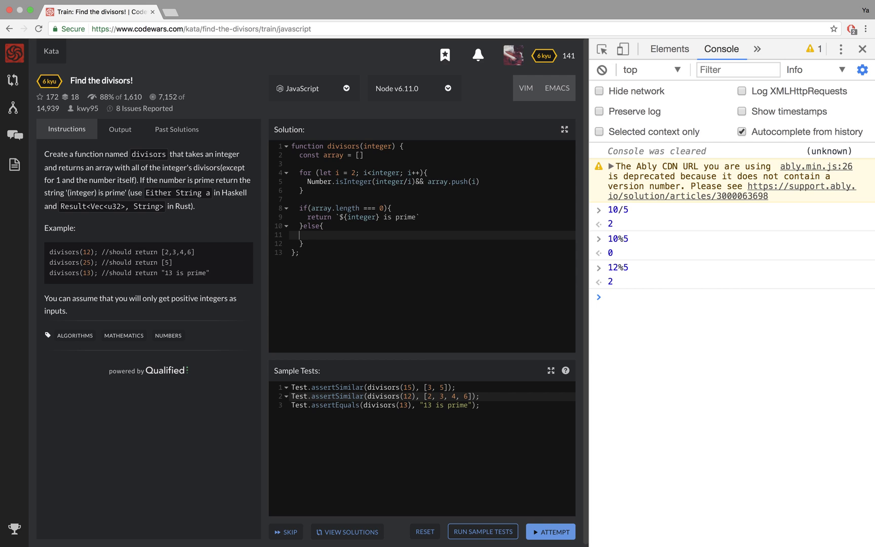
{"action": "type", "text": "return array"}
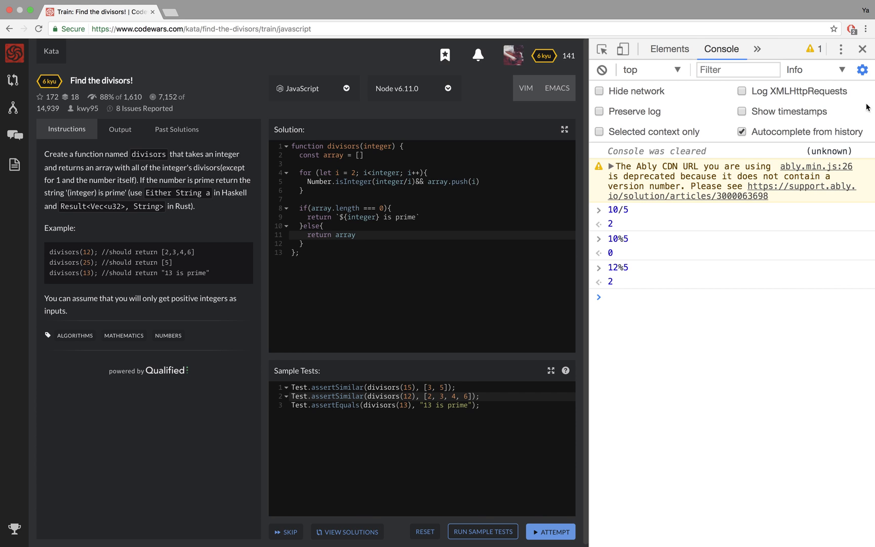
{"action": "left_click", "coordinate": [861, 49]}
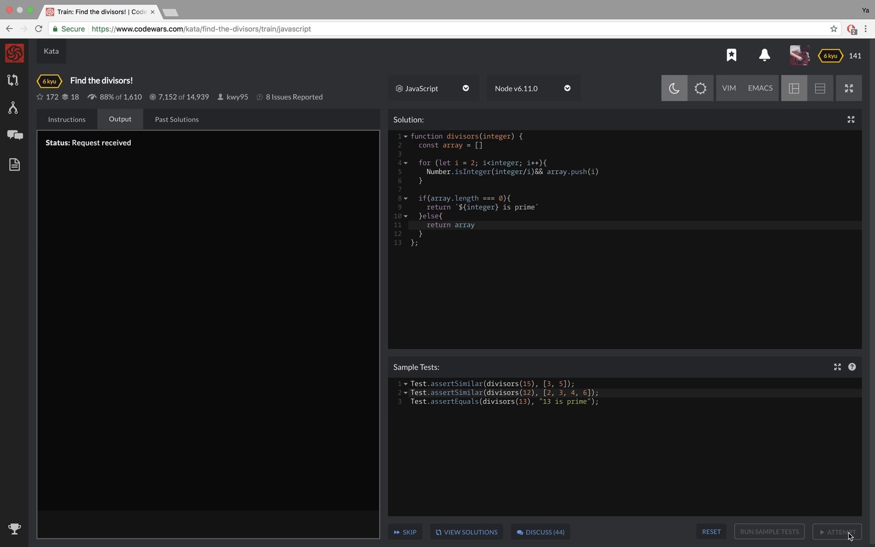
Run the full test suite and see all 9 tests pass.
{"action": "left_click", "coordinate": [837, 532]}
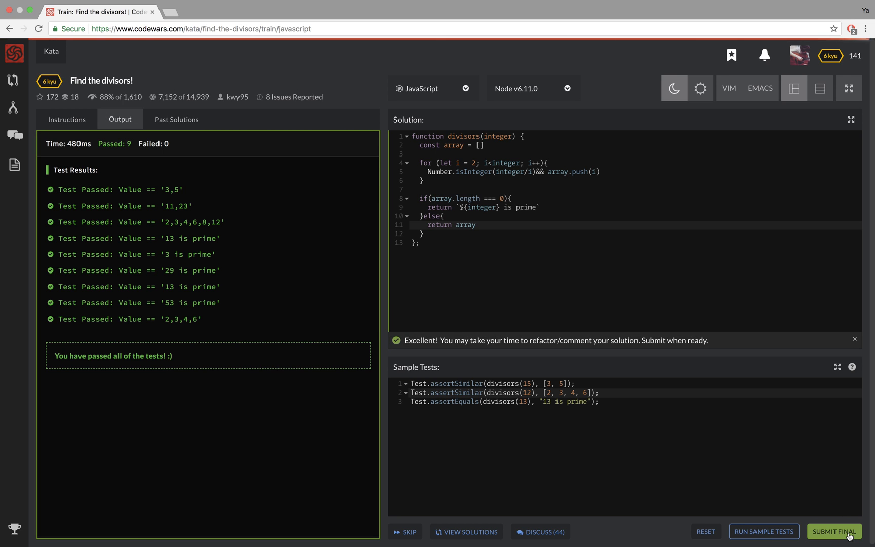
{"action": "mouse_move", "coordinate": [833, 531]}
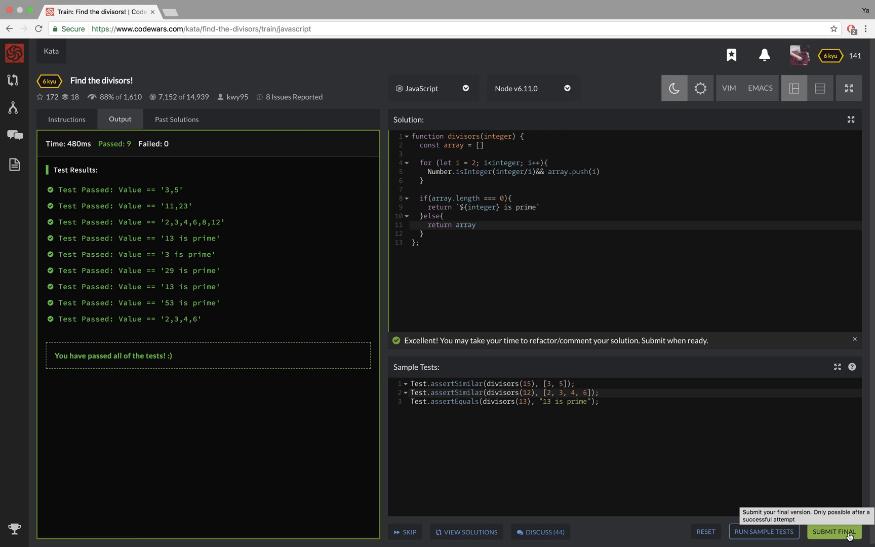